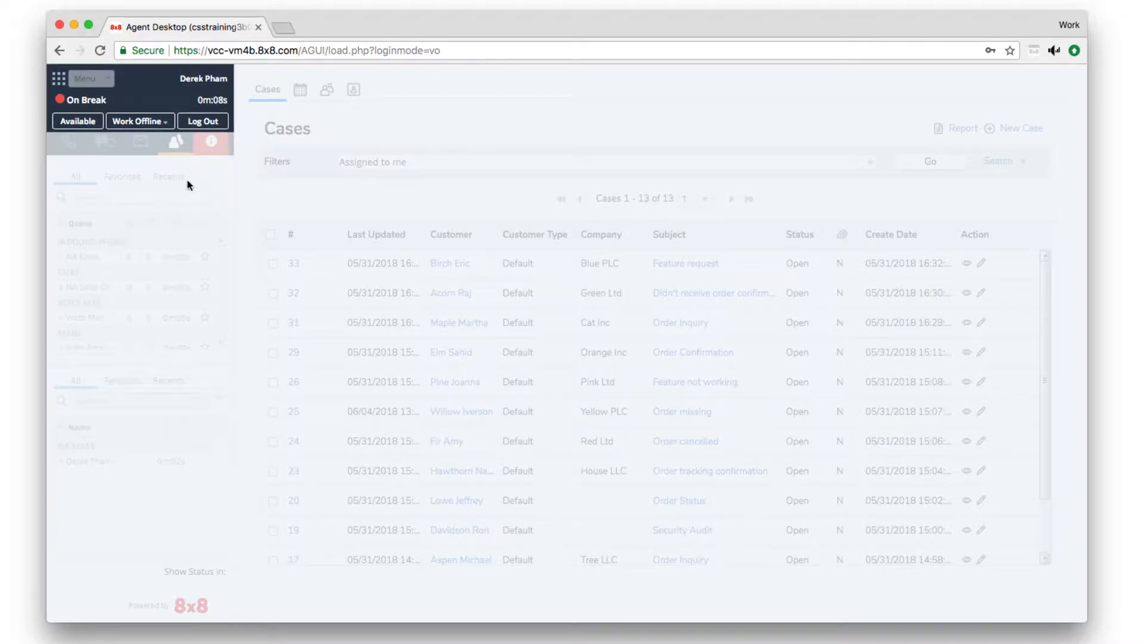
Step: Switch the agent to Working Offline and view the three new team notices
{"action": "left_click", "coordinate": [140, 121]}
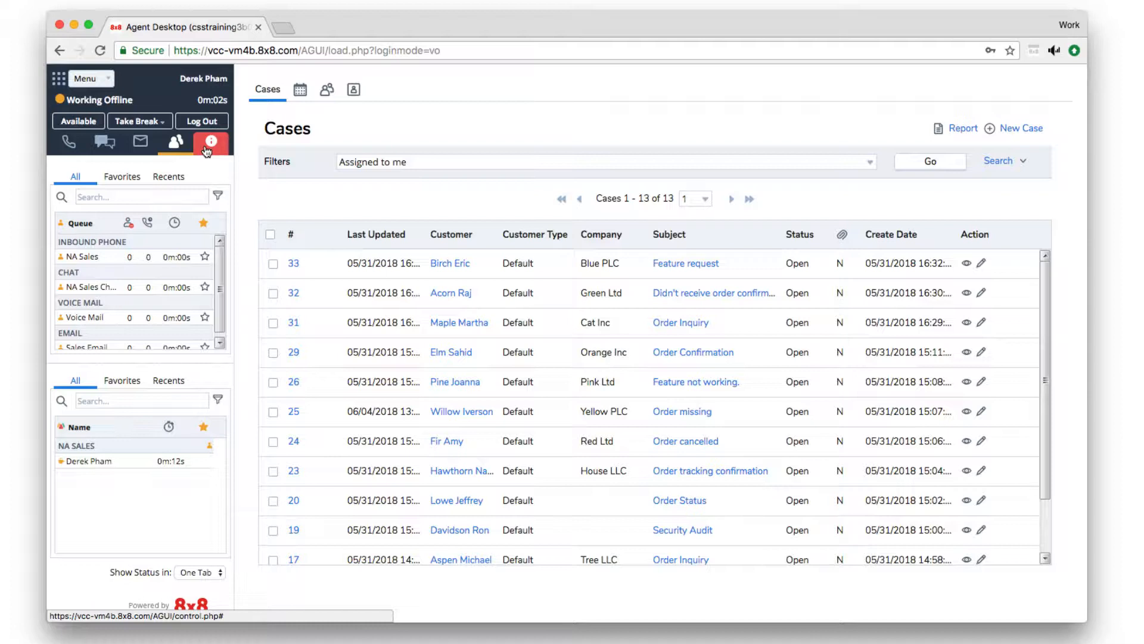
{"action": "left_click", "coordinate": [211, 141]}
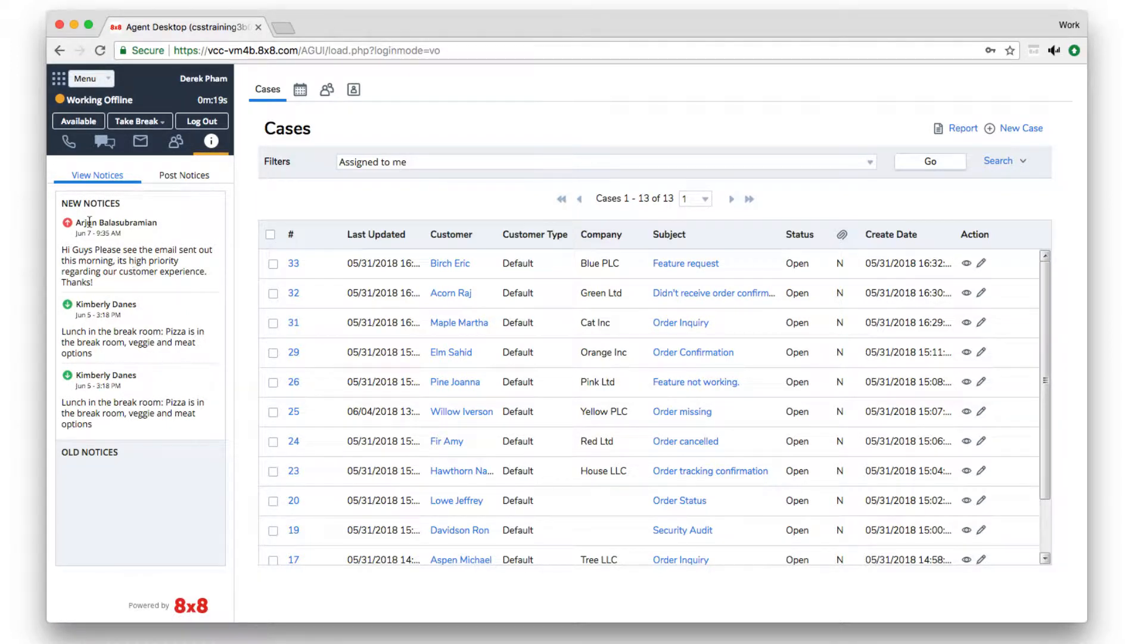
Step: Set the agent to Available and browse the Phone, Chat and Email panels
{"action": "left_click", "coordinate": [78, 121]}
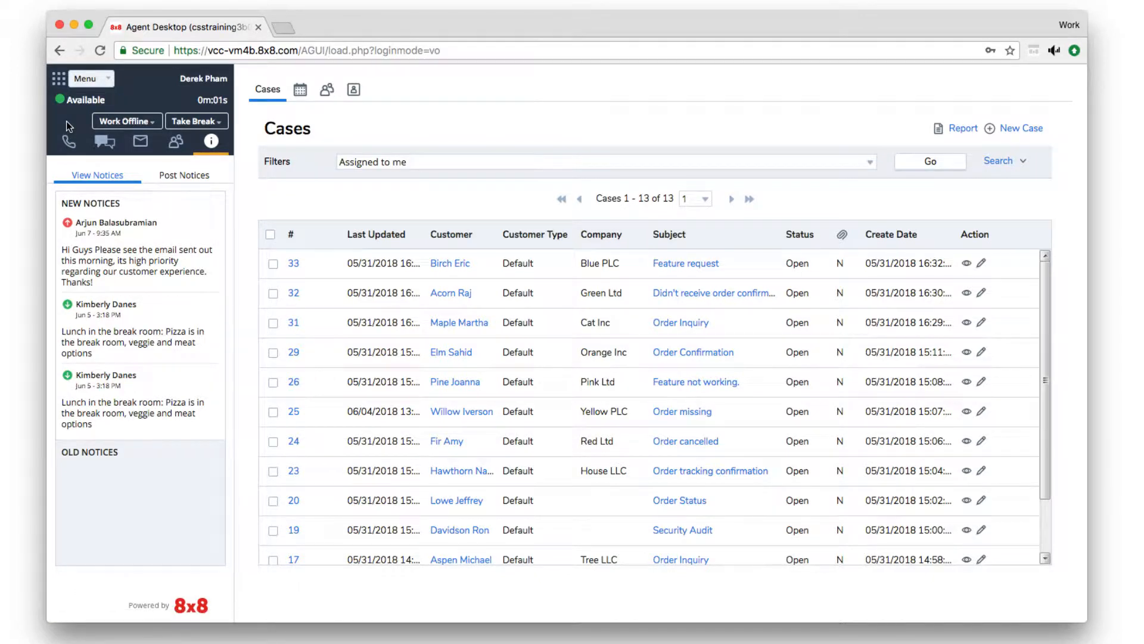
{"action": "left_click", "coordinate": [68, 140]}
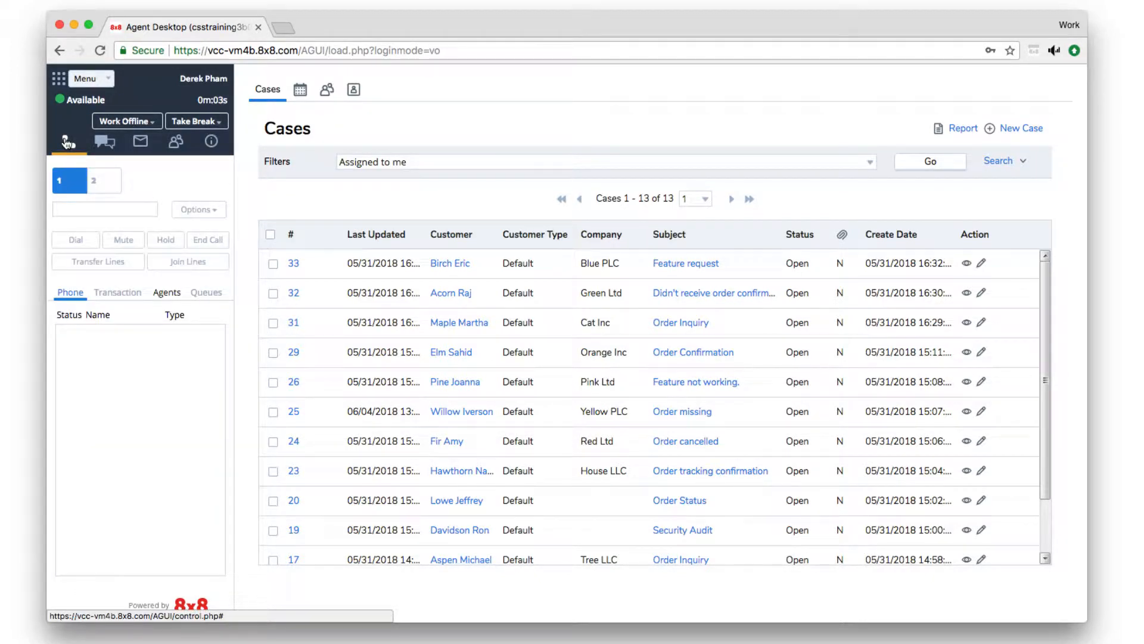
{"action": "left_click", "coordinate": [104, 142]}
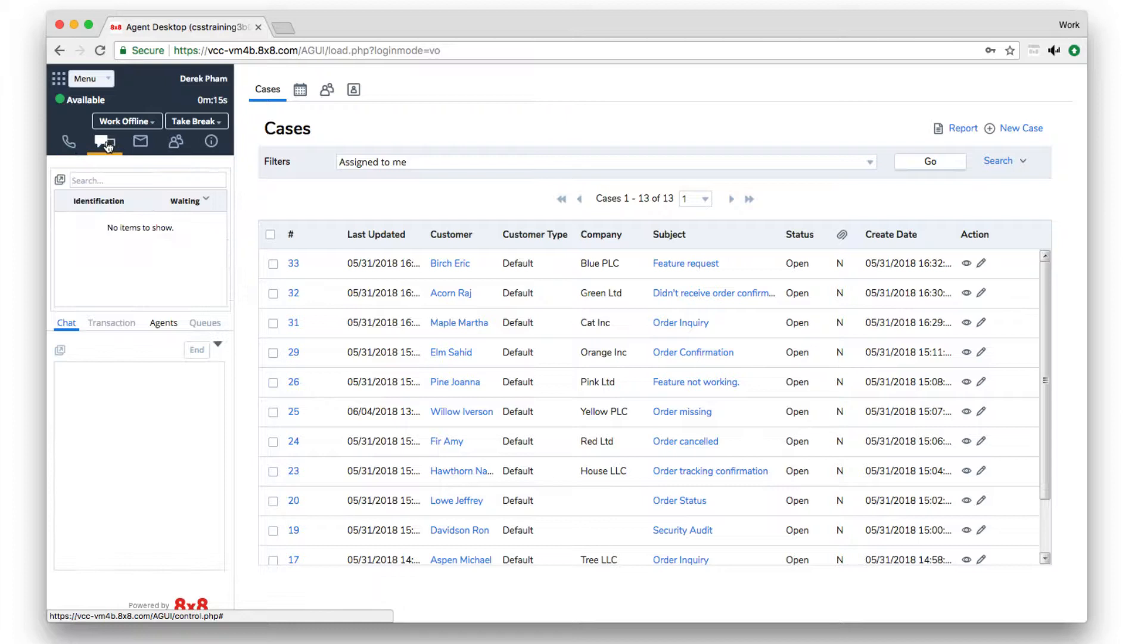
{"action": "left_click", "coordinate": [140, 142]}
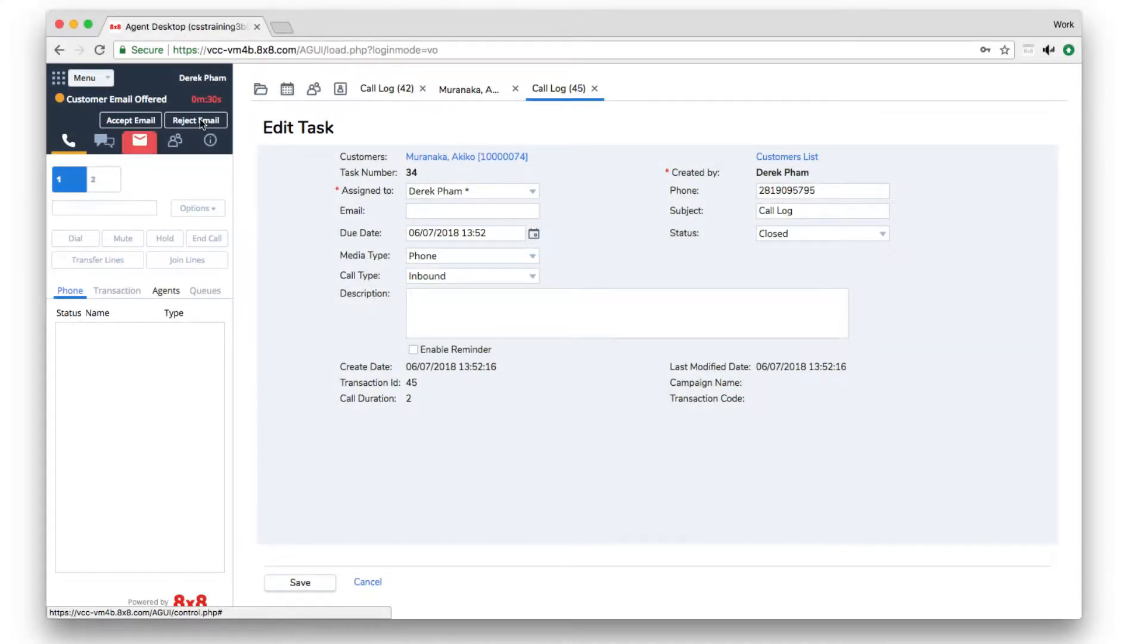
{"action": "mouse_move", "coordinate": [180, 135]}
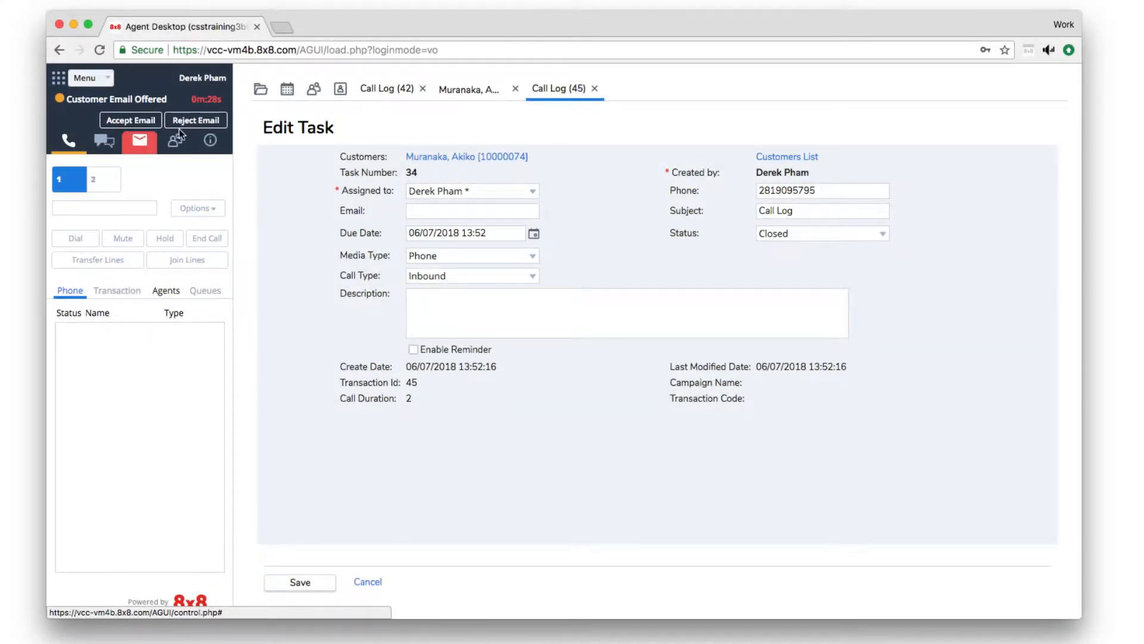
{"action": "mouse_move", "coordinate": [139, 140]}
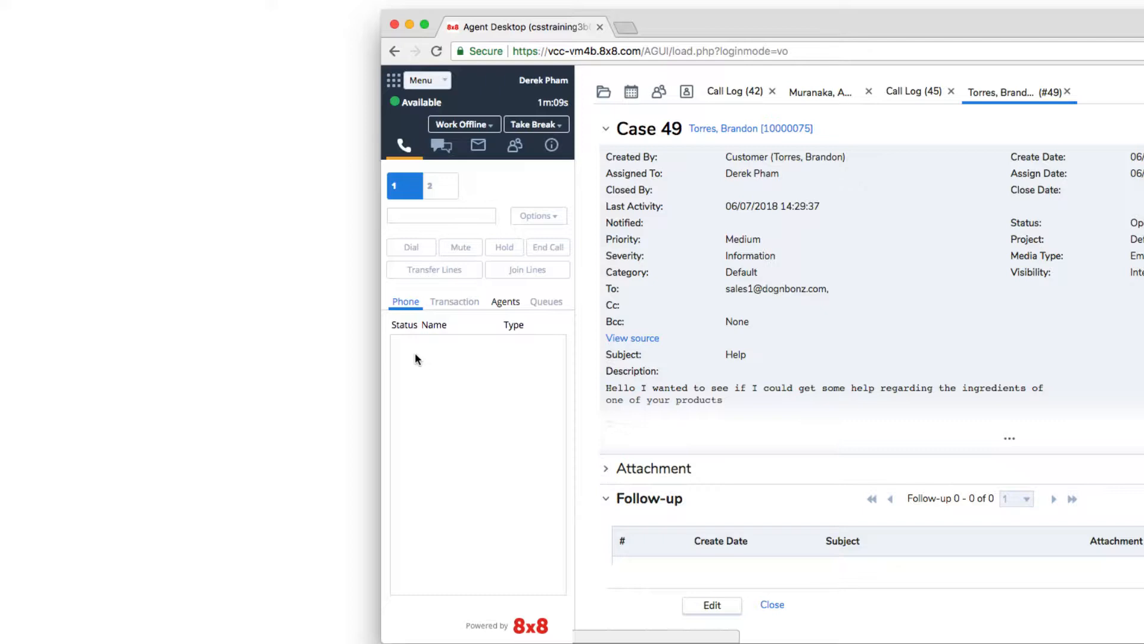
{"action": "mouse_move", "coordinate": [494, 276]}
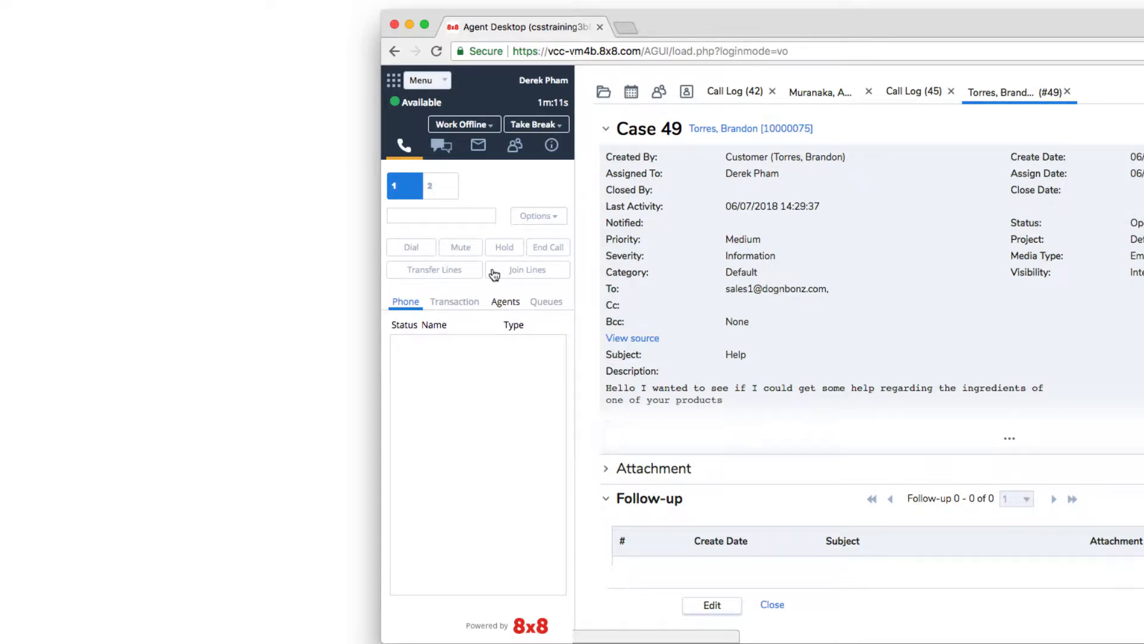
{"action": "mouse_move", "coordinate": [546, 130]}
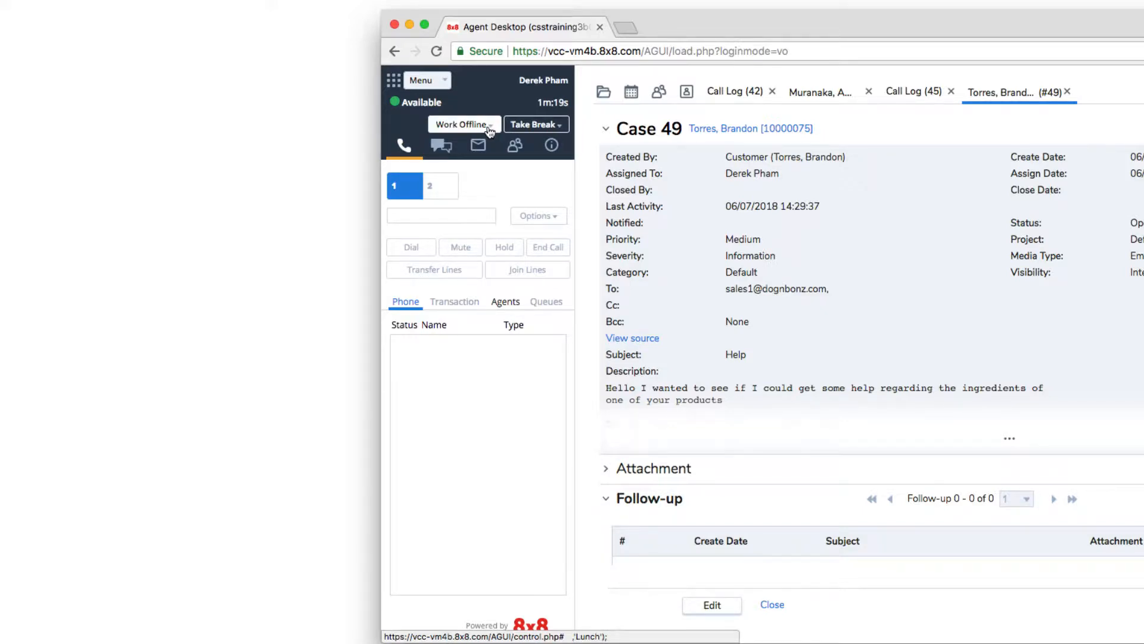
Step: Show the Take Break reasons: Away From Desk and Lunch Break
{"action": "left_click", "coordinate": [535, 123]}
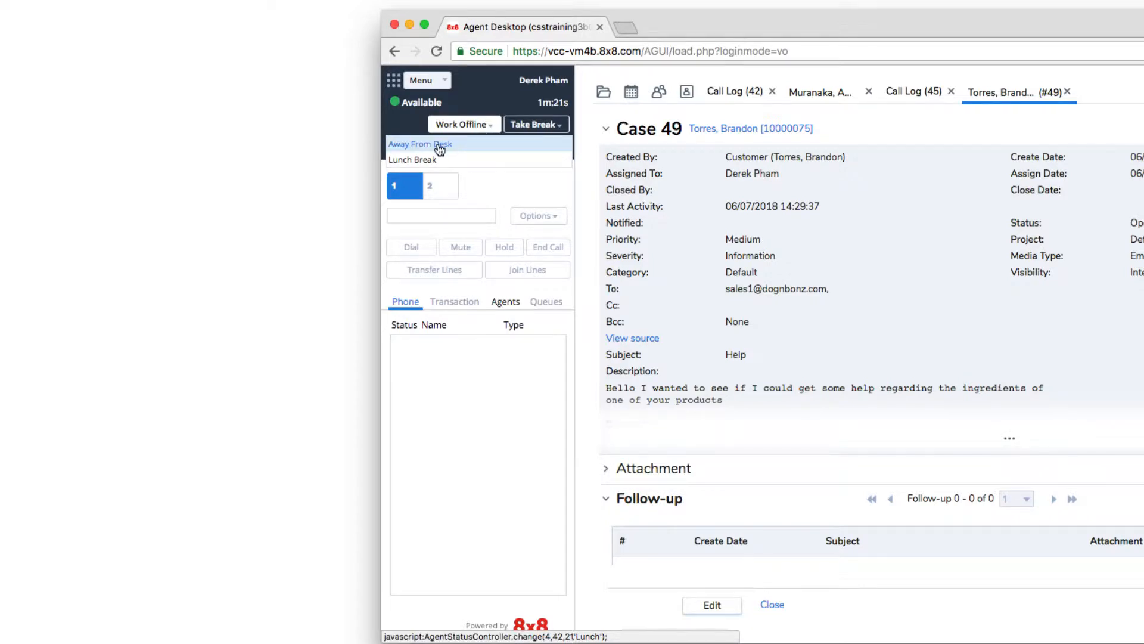
{"action": "mouse_move", "coordinate": [430, 160]}
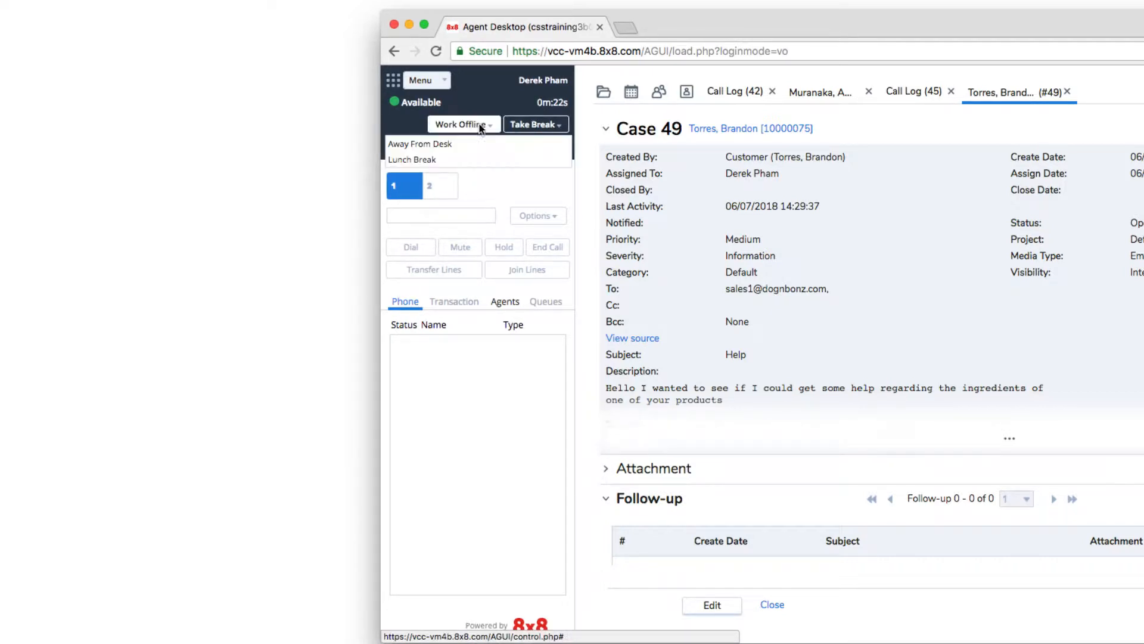
{"action": "mouse_move", "coordinate": [413, 159]}
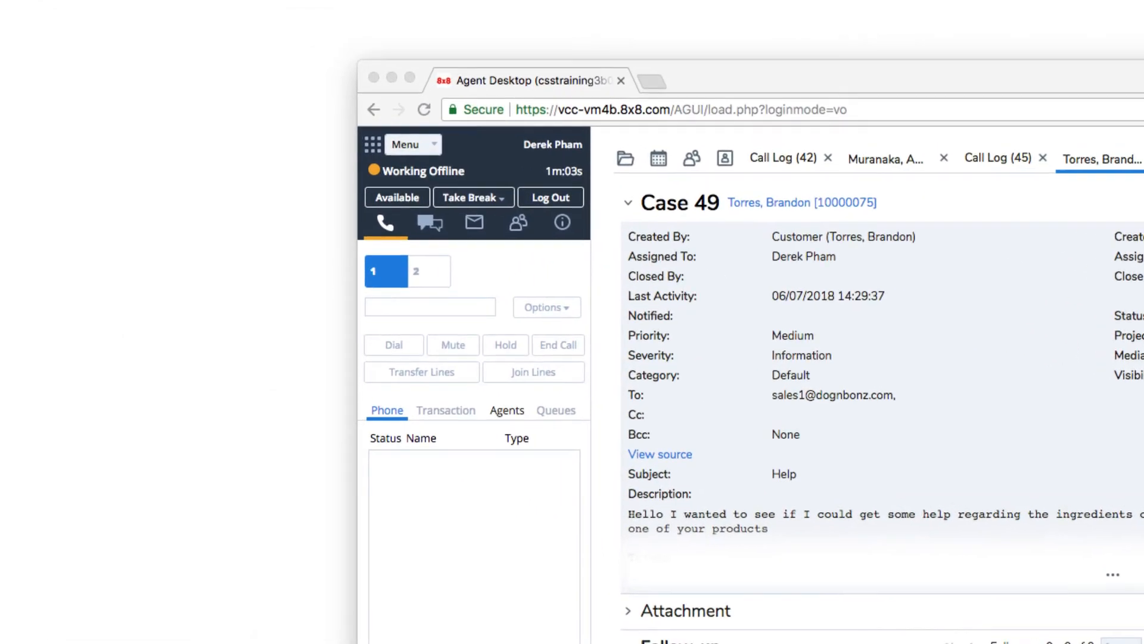
{"action": "mouse_move", "coordinate": [551, 197]}
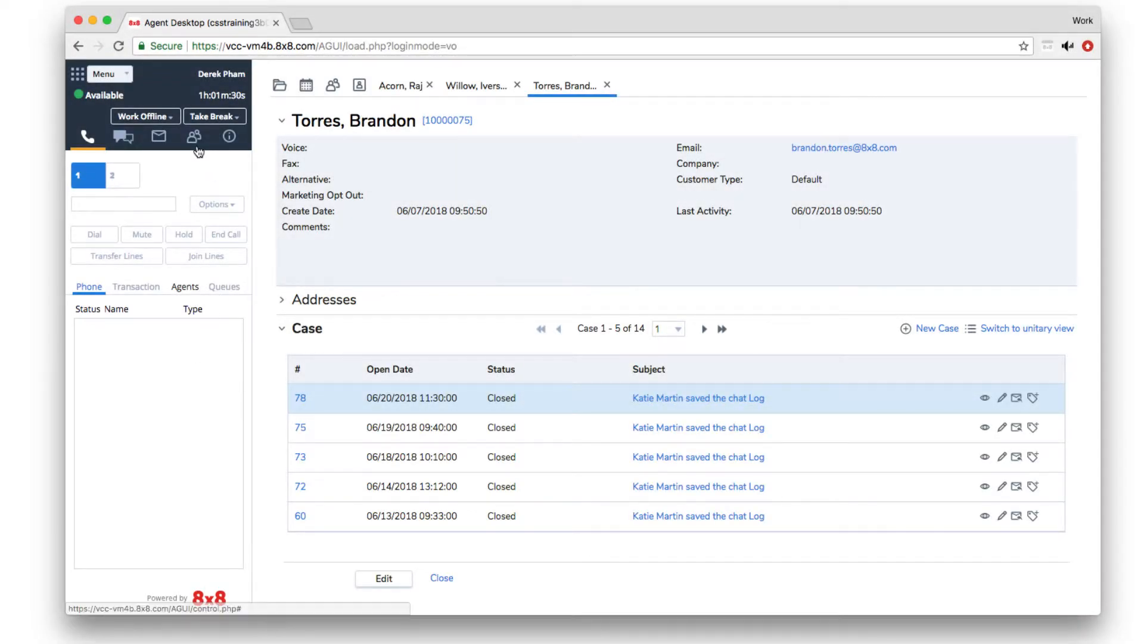
Step: Open the Agents/Queues panel and start a chat with a fellow NA SALES agent
{"action": "left_click", "coordinate": [193, 136]}
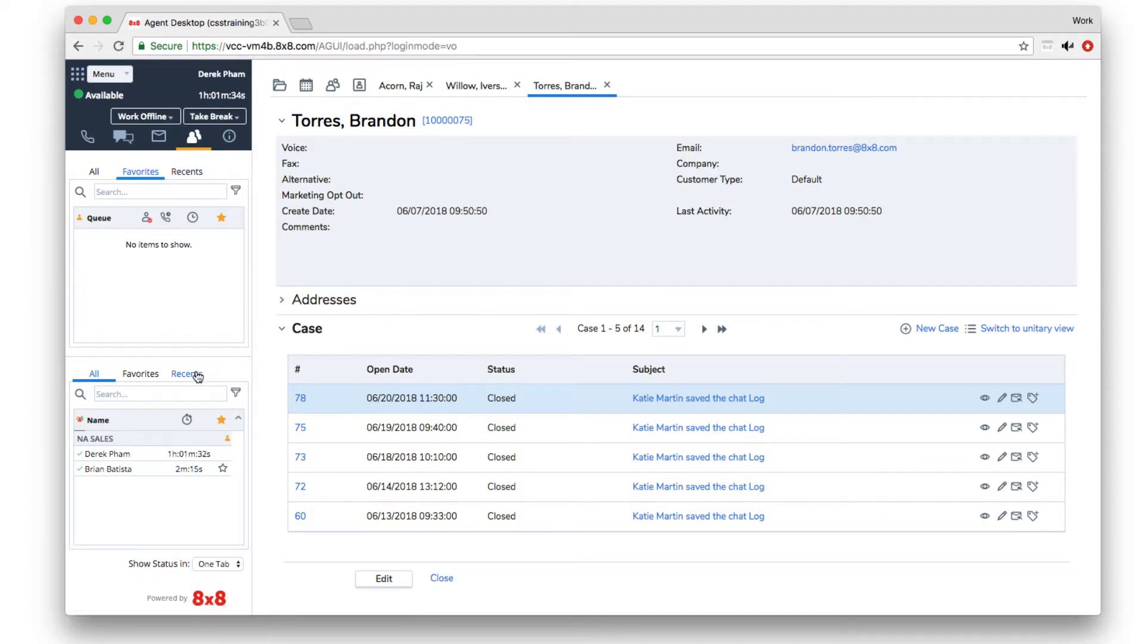
{"action": "mouse_move", "coordinate": [218, 373]}
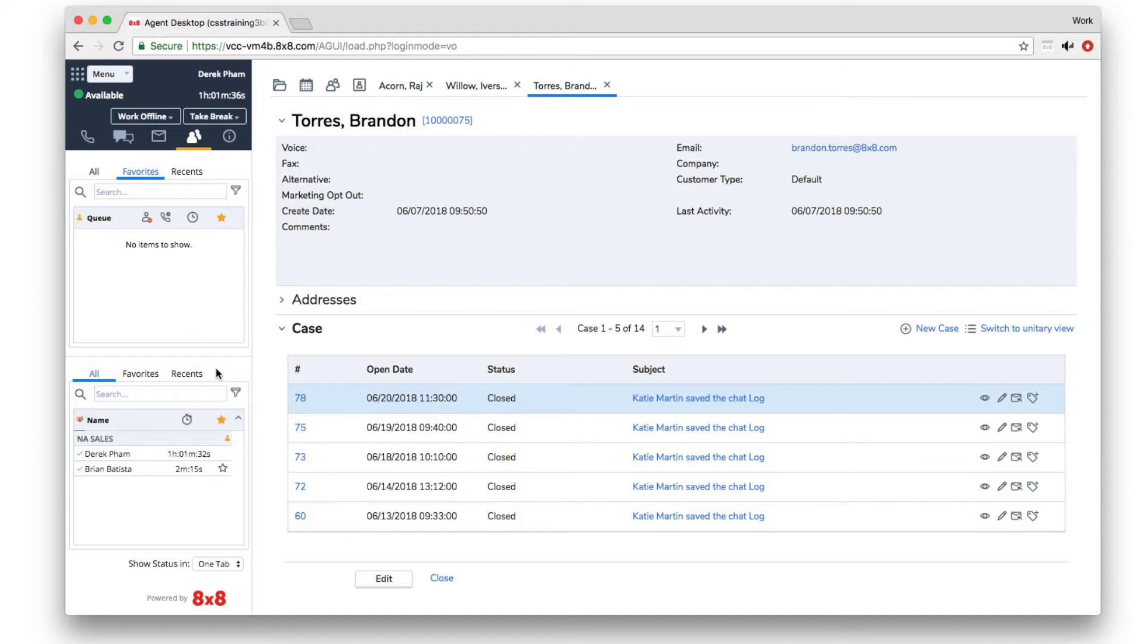
{"action": "left_click", "coordinate": [187, 373]}
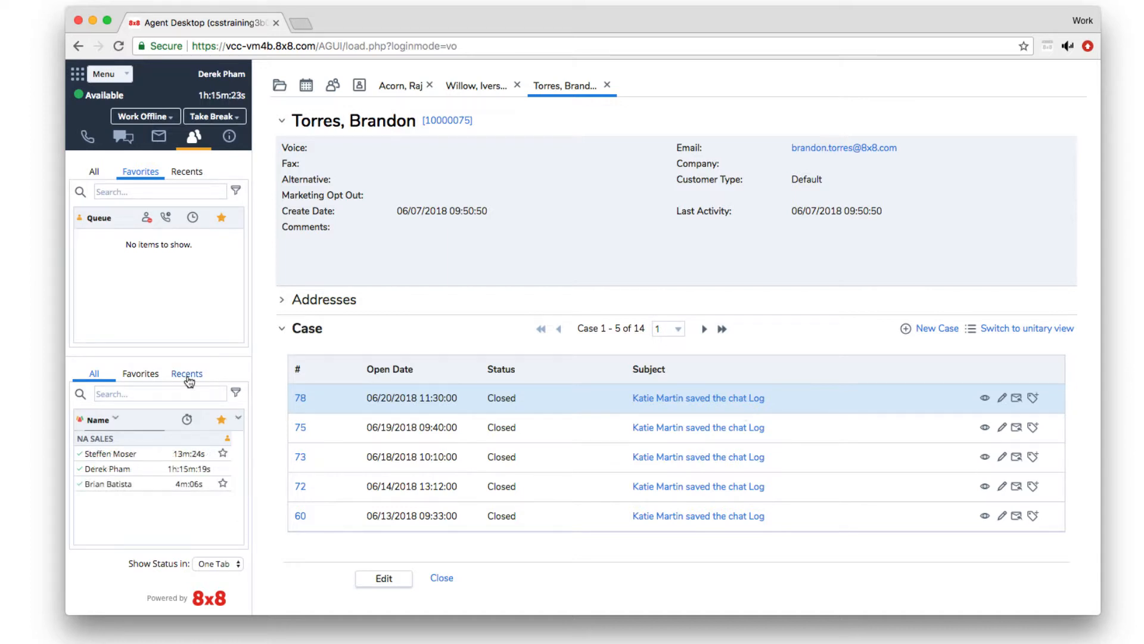
{"action": "left_click", "coordinate": [108, 483]}
{"action": "type", "text": "H"}
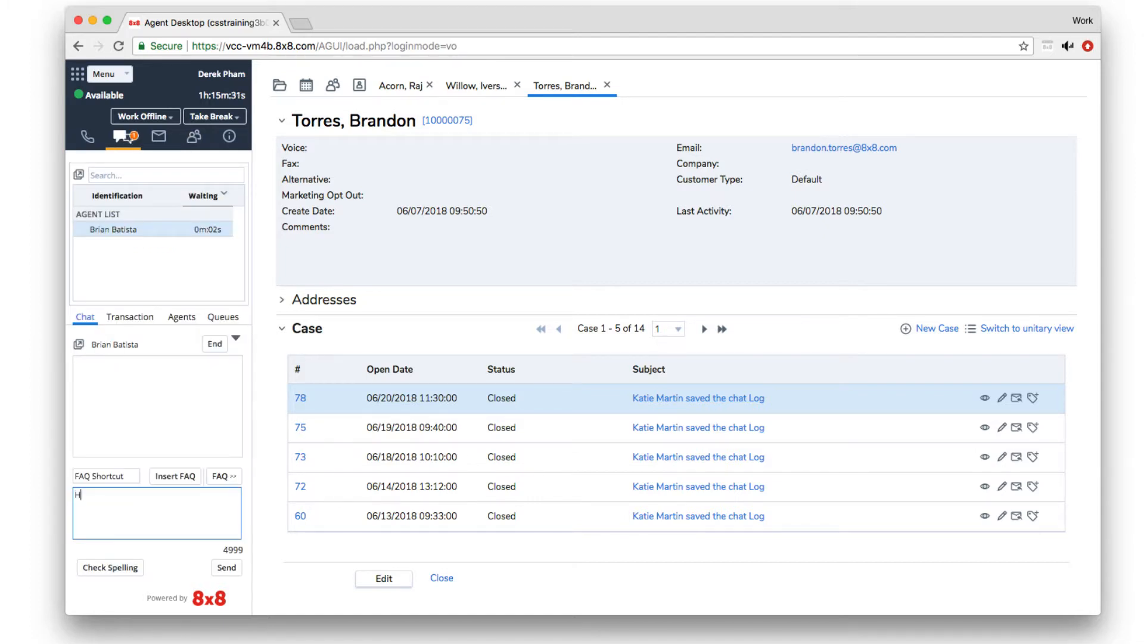
Step: Send the greeting 'Hello BR' to the fellow agent and open the company directory
{"action": "type", "text": "ello BR"}
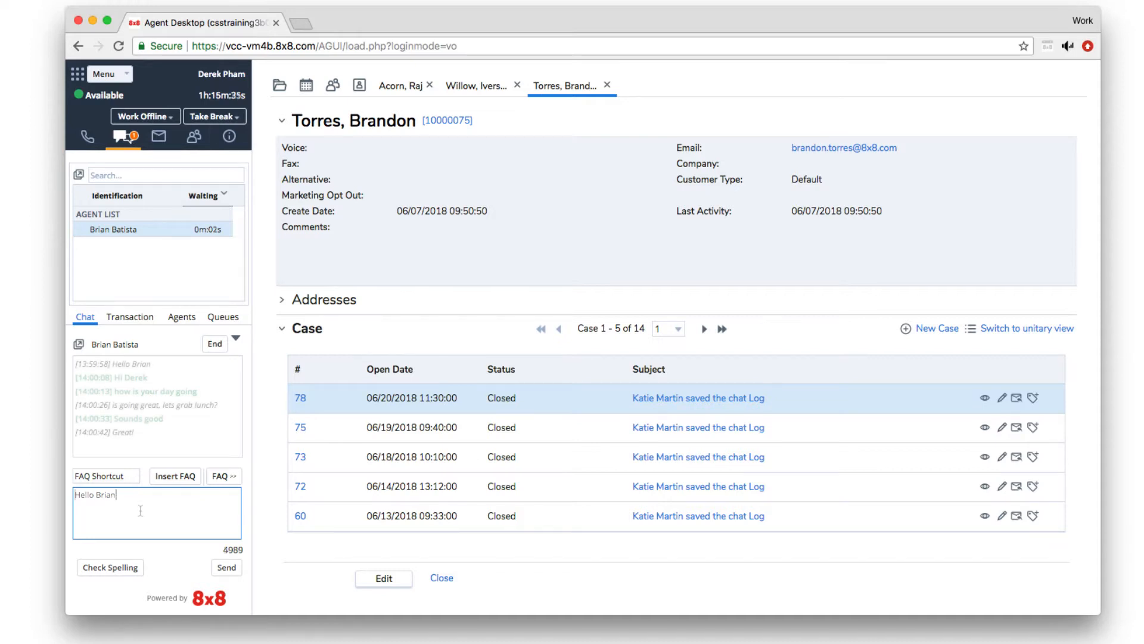
{"action": "left_click", "coordinate": [226, 567]}
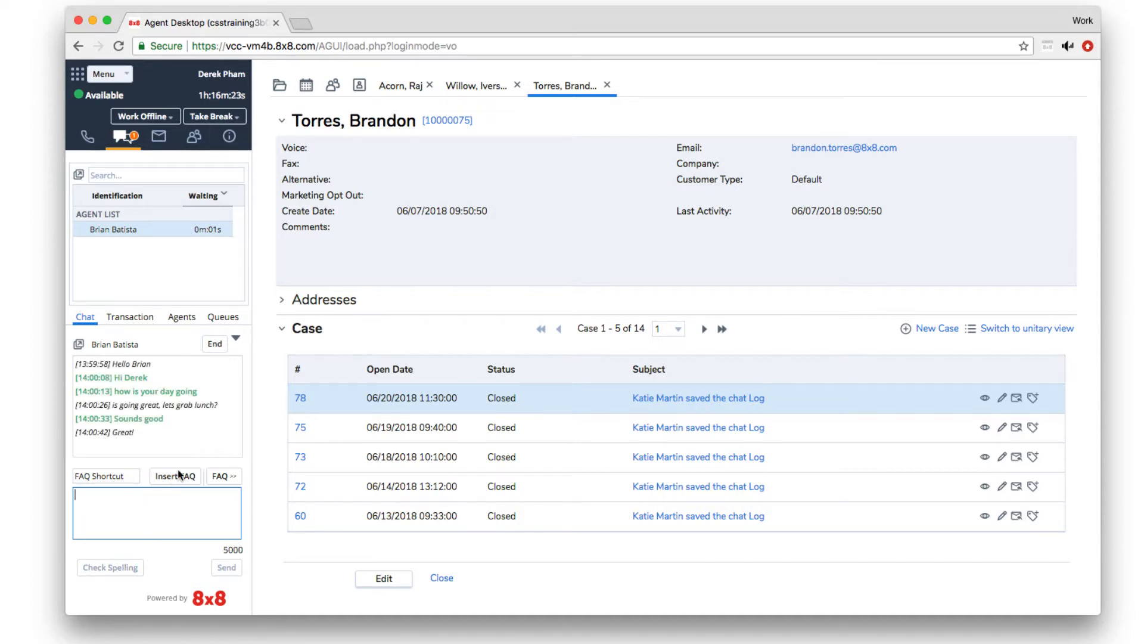
{"action": "left_click", "coordinate": [87, 137]}
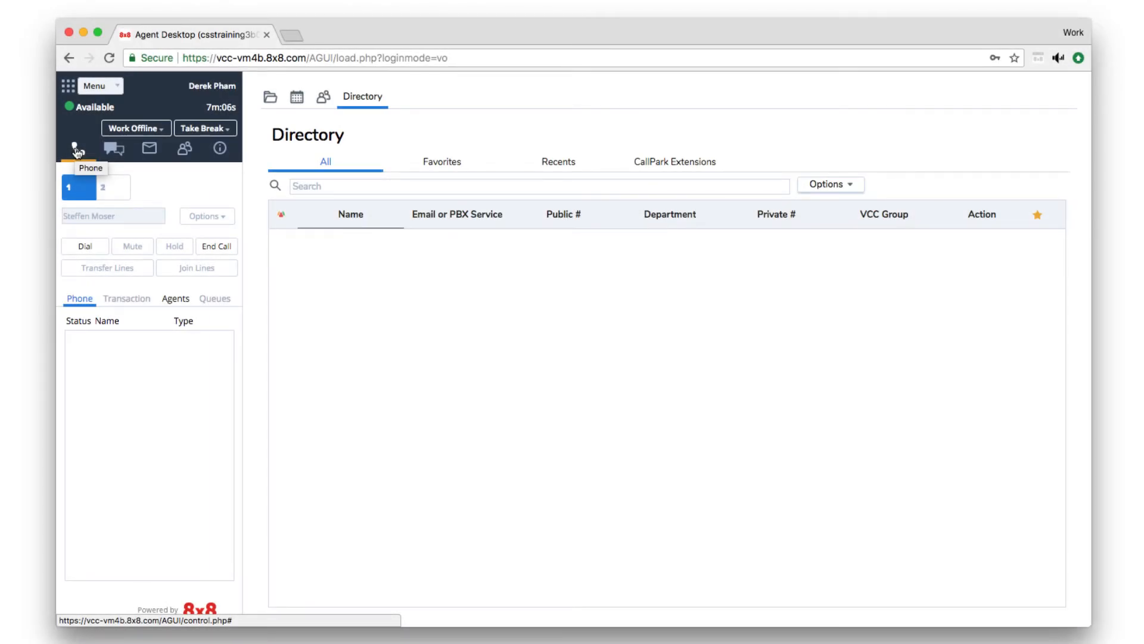
Step: View the main menu items, then list the Away From Desk and Lunch Break reasons
{"action": "left_click", "coordinate": [94, 85]}
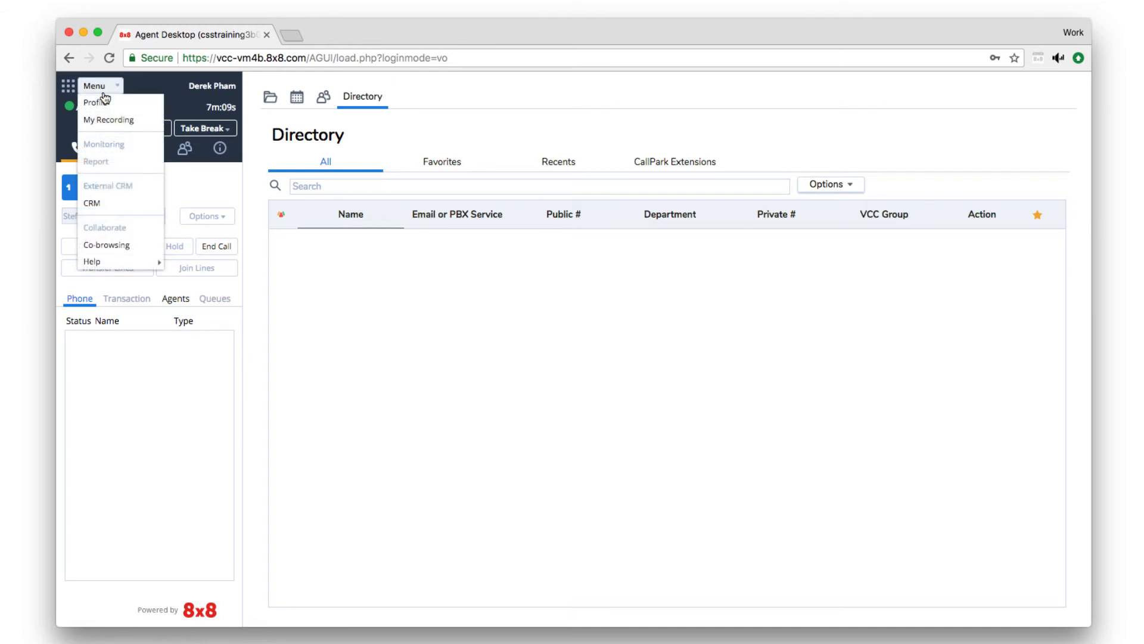
{"action": "mouse_move", "coordinate": [108, 120]}
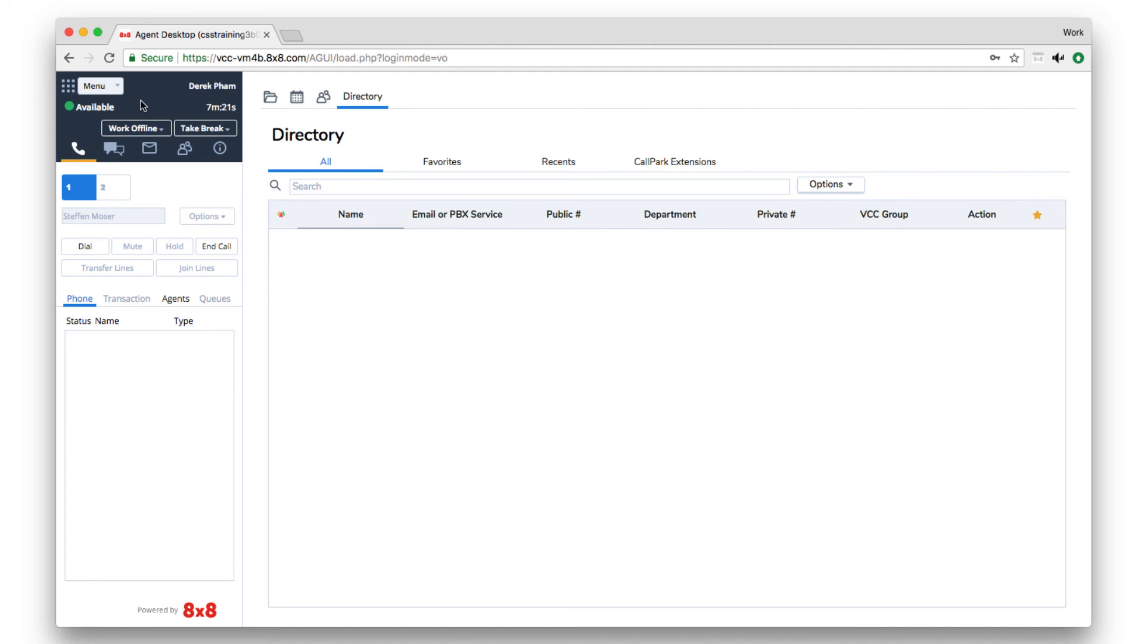
{"action": "left_click", "coordinate": [205, 128]}
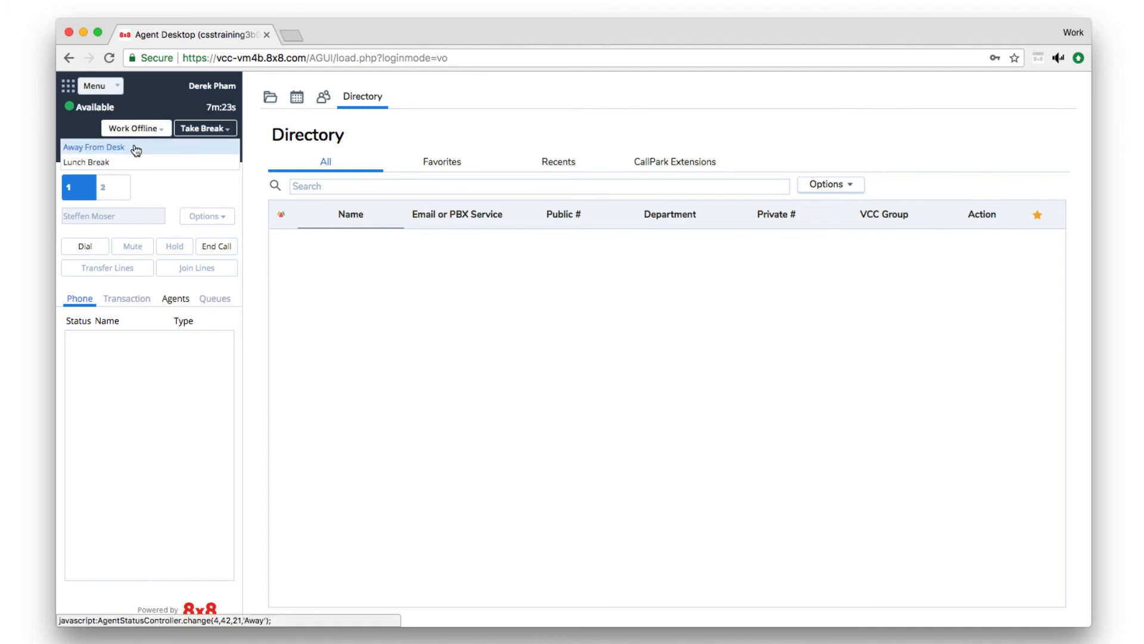